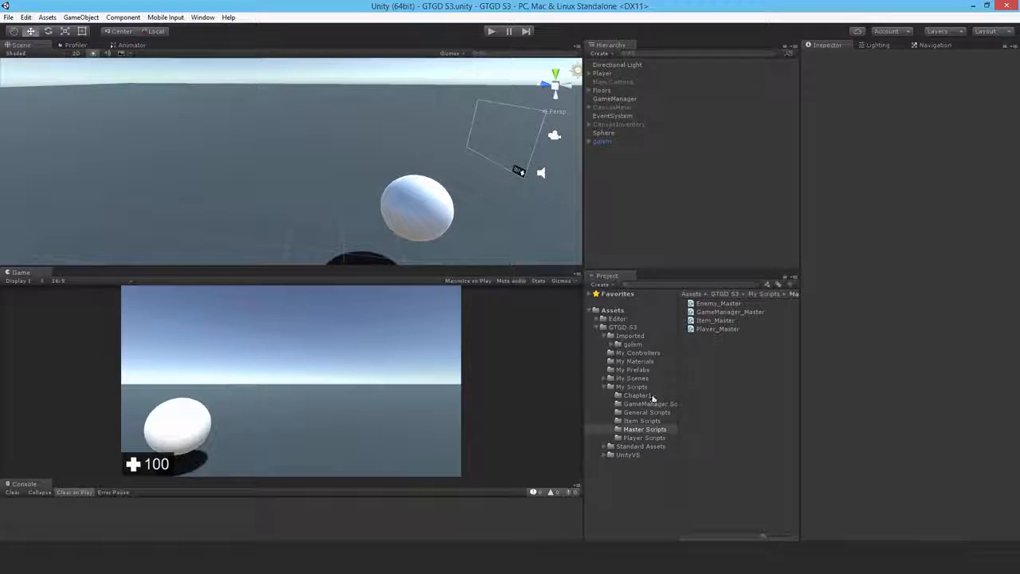
- Create an Enemy Scripts folder holding a new Enemy_Animation C# script and open it in Visual Studio
{"action": "right_click", "coordinate": [631, 386]}
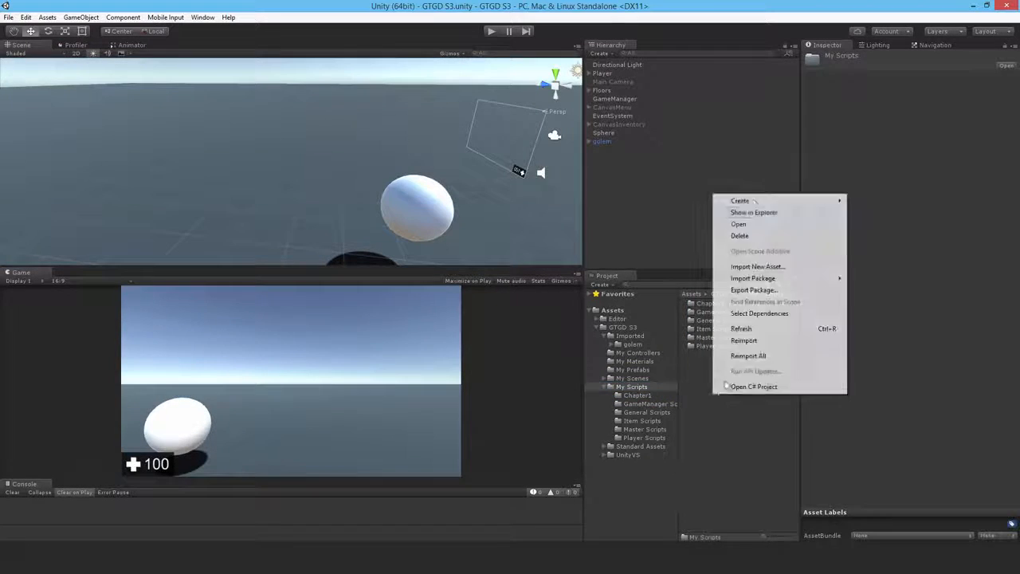
{"action": "left_click", "coordinate": [739, 200]}
{"action": "type", "text": "Enemy Scripts"}
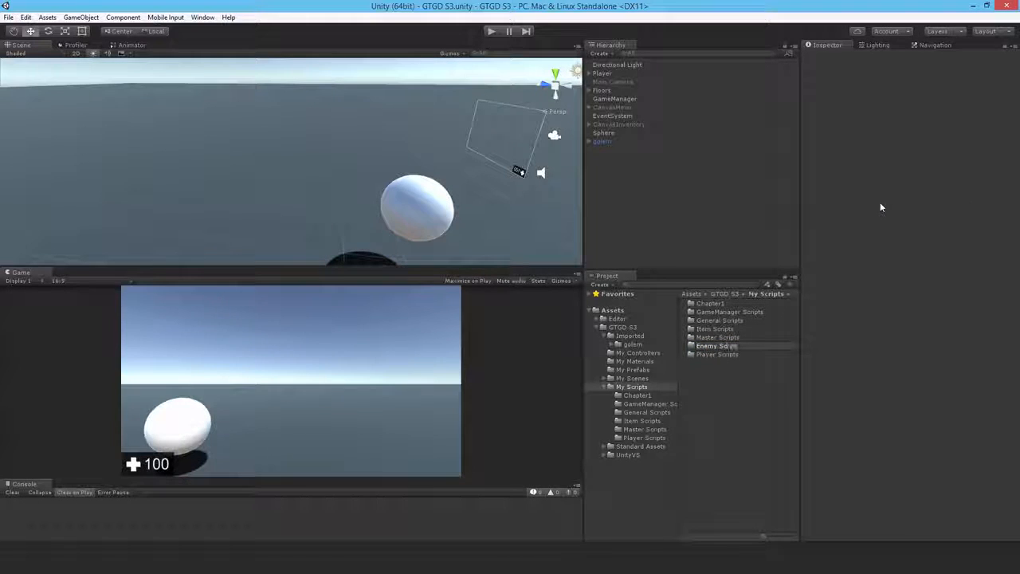
{"action": "left_click", "coordinate": [717, 311]}
{"action": "type", "text": "Enemy_AI"}
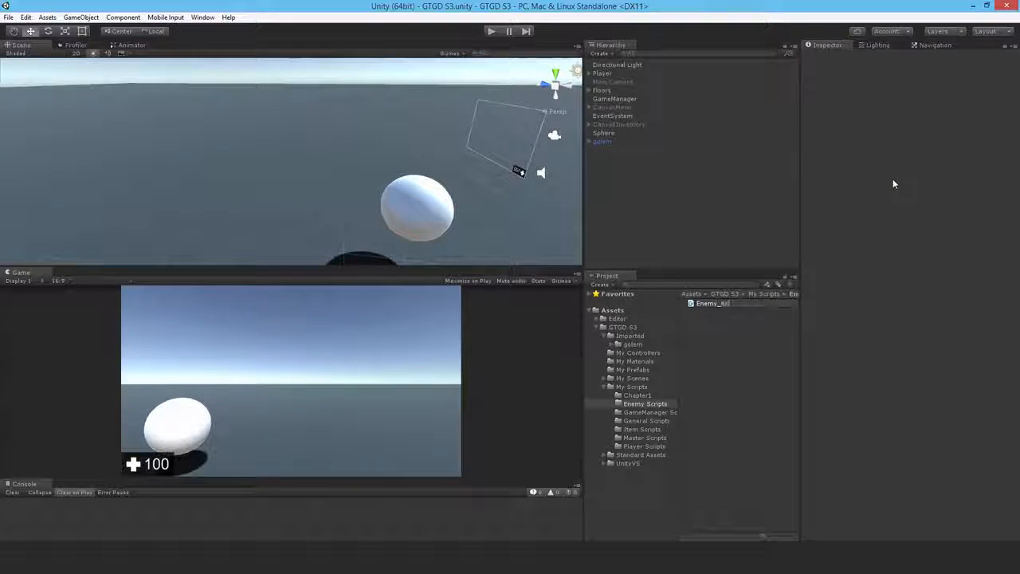
{"action": "left_click", "coordinate": [723, 303]}
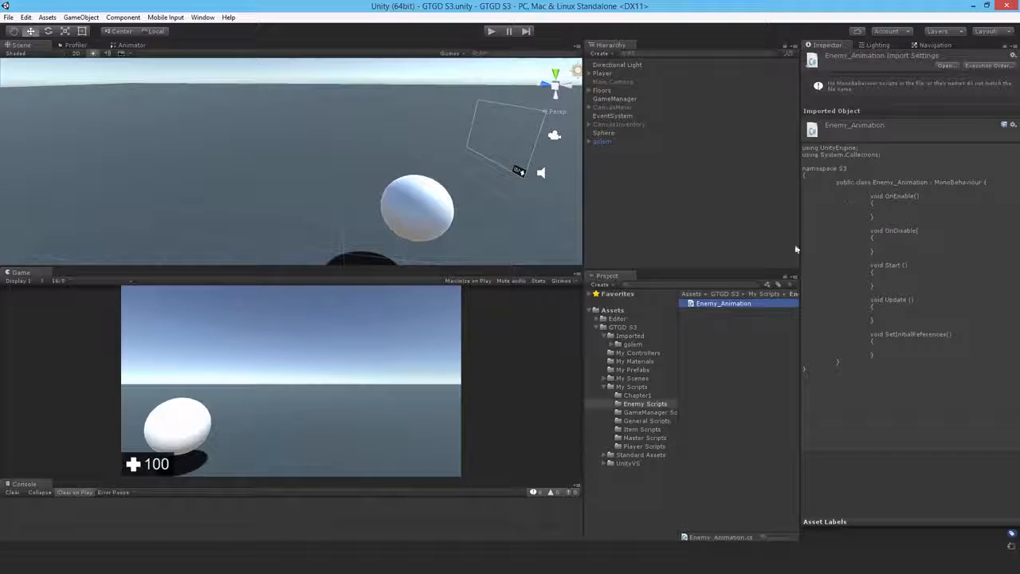
{"action": "double_click", "coordinate": [723, 303]}
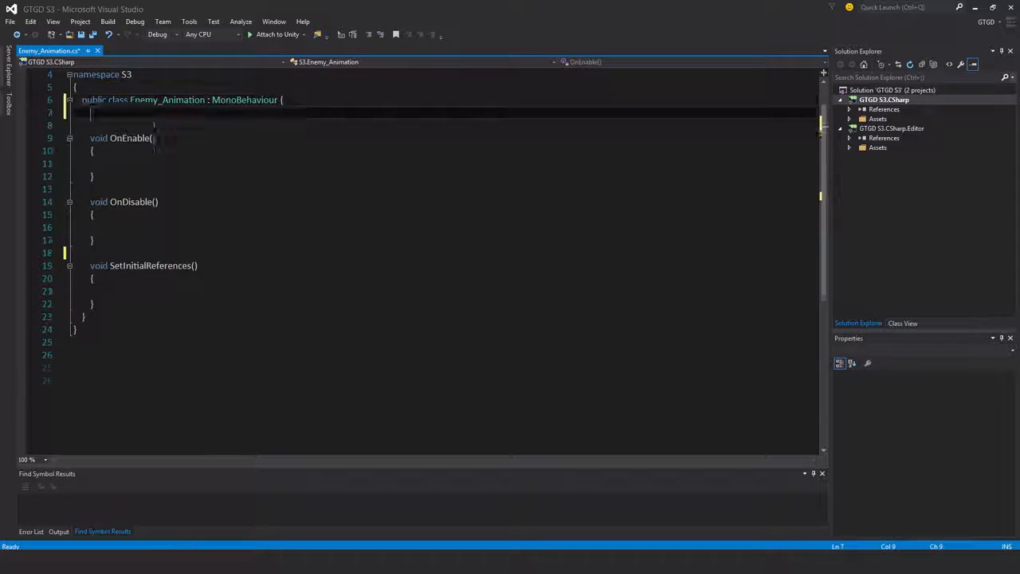
- Declare private Enemy_Master enemyMaster and private Animator myAnimator fields, replacing Start and Update
{"action": "type", "text": "private en"}
{"action": "type", "text": "private a"}
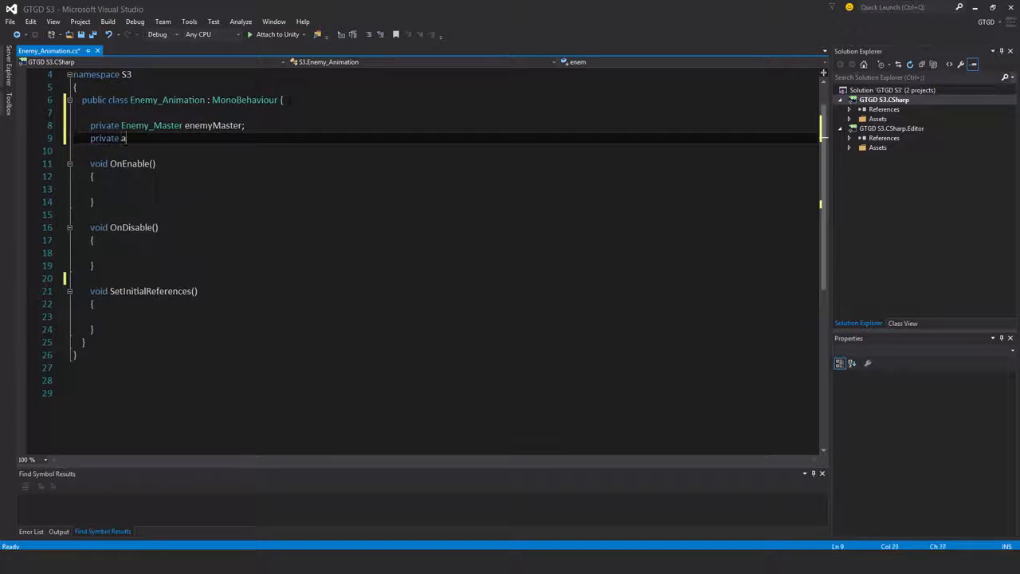
{"action": "type", "text": "Animator my"}
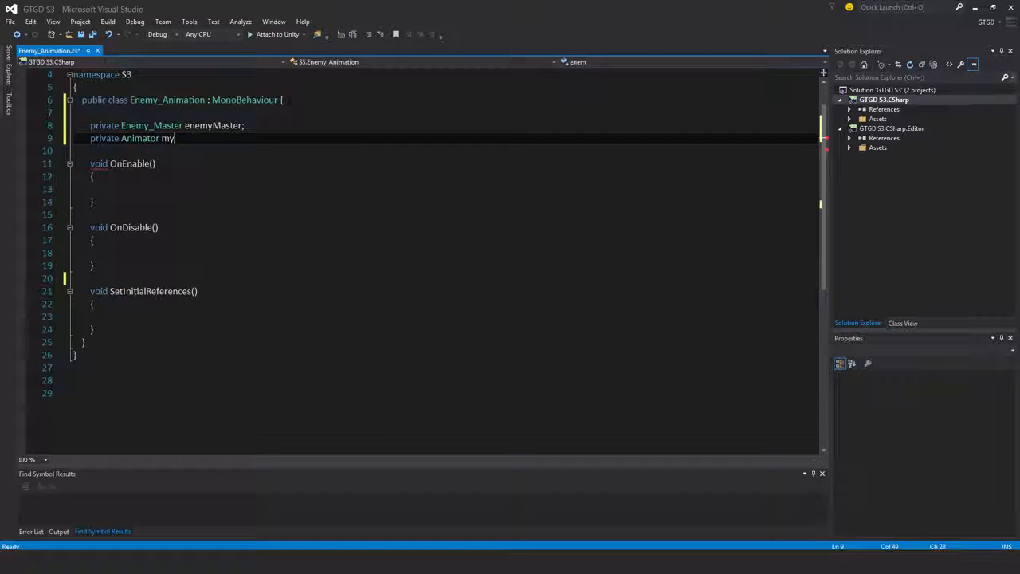
{"action": "type", "text": "Animator;"}
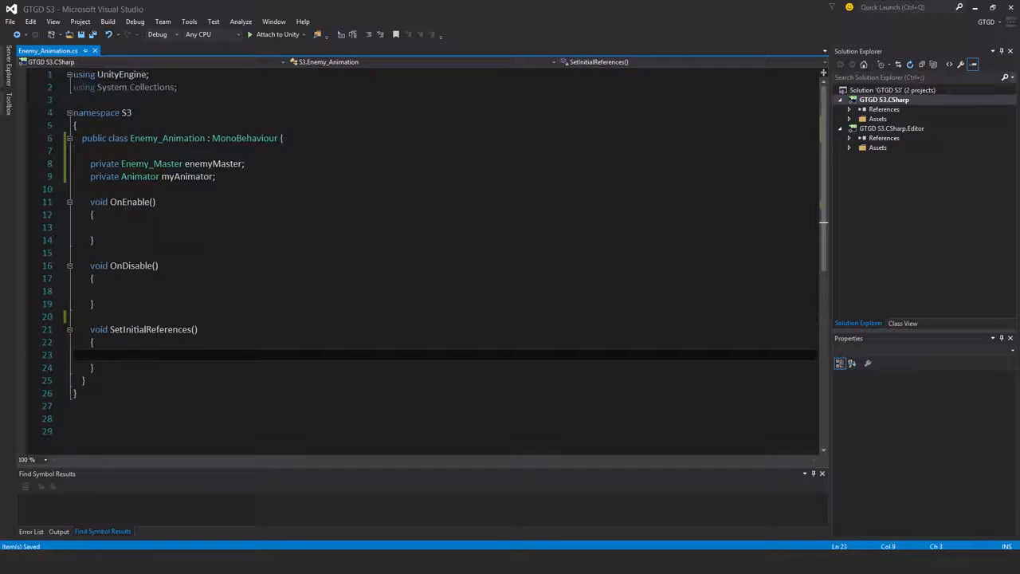
- Assign enemyMaster = GetComponent<Enemy_Master>() in SetInitialReferences
{"action": "type", "text": "enemy"}
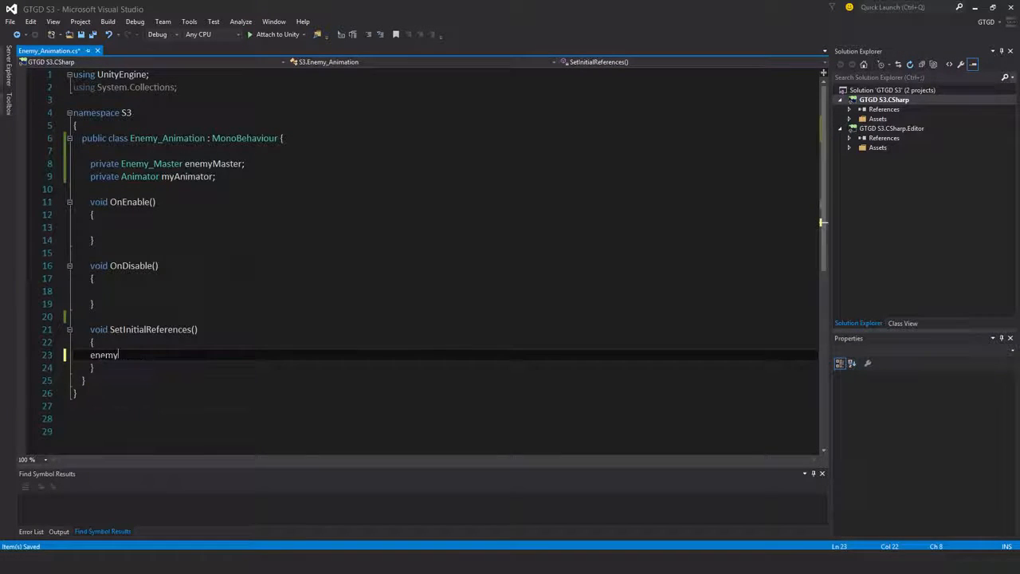
{"action": "type", "text": "Master = GetComponent"}
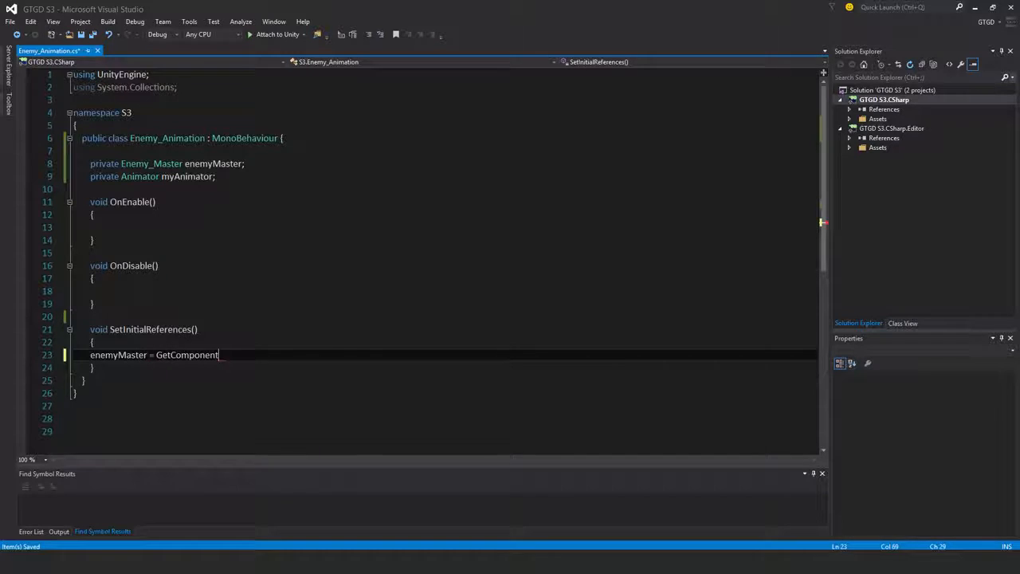
{"action": "type", "text": "<enemy_Master>();"}
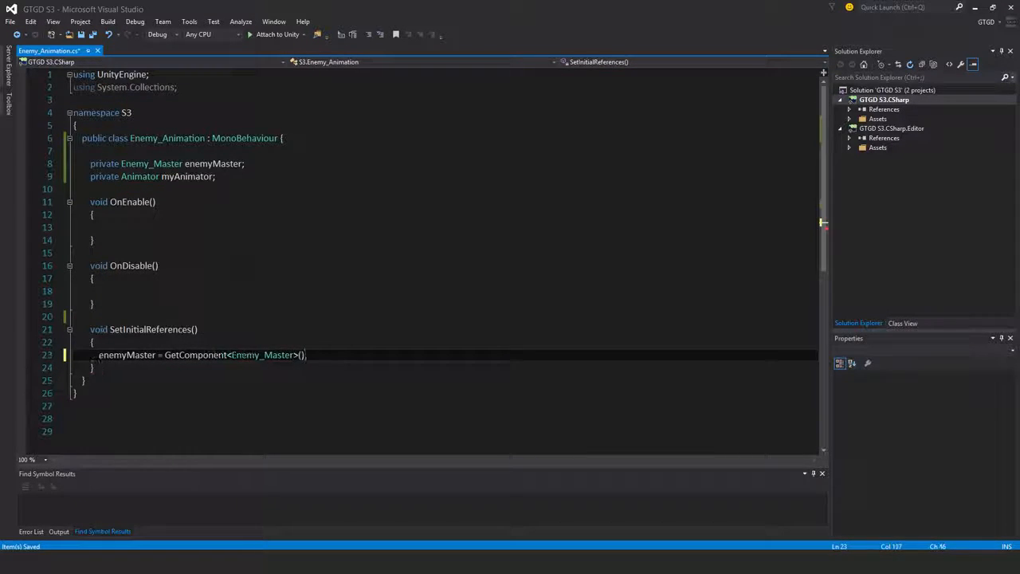
- Assign myAnimator inside an if (GetComponent<Animator>() != null) block
{"action": "key", "text": "Enter"}
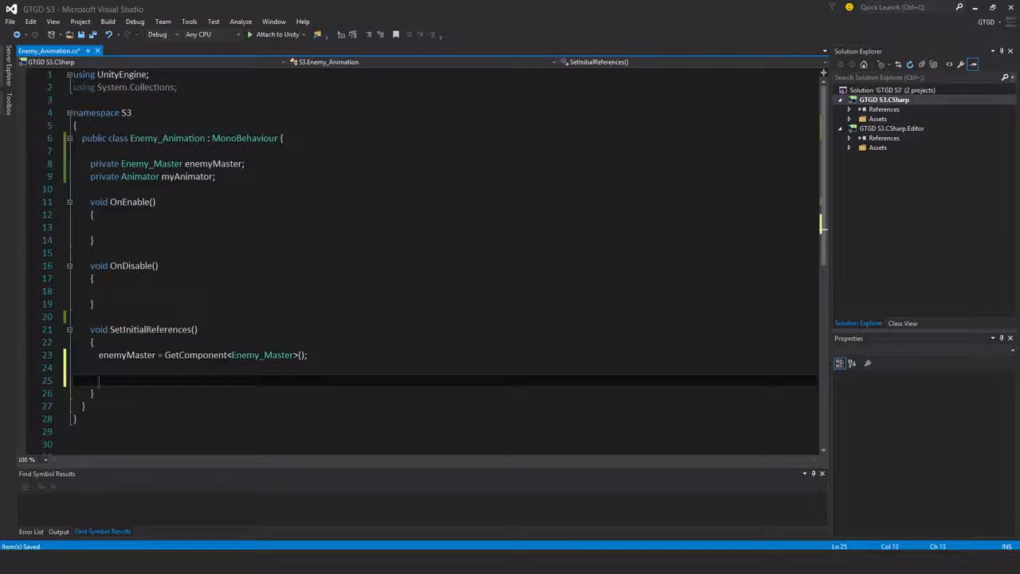
{"action": "type", "text": "if(GetComponent<"}
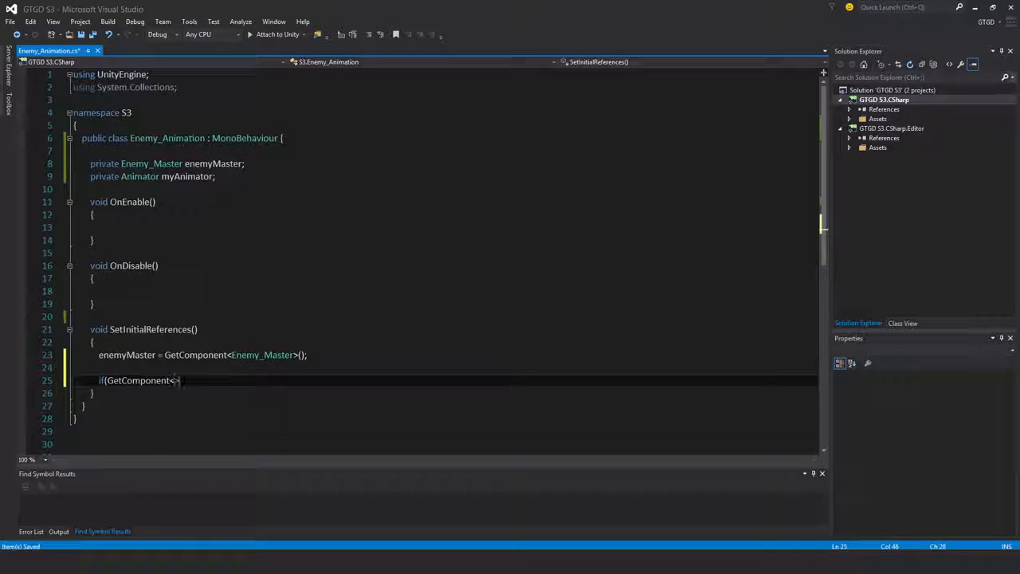
{"action": "type", "text": "ani"}
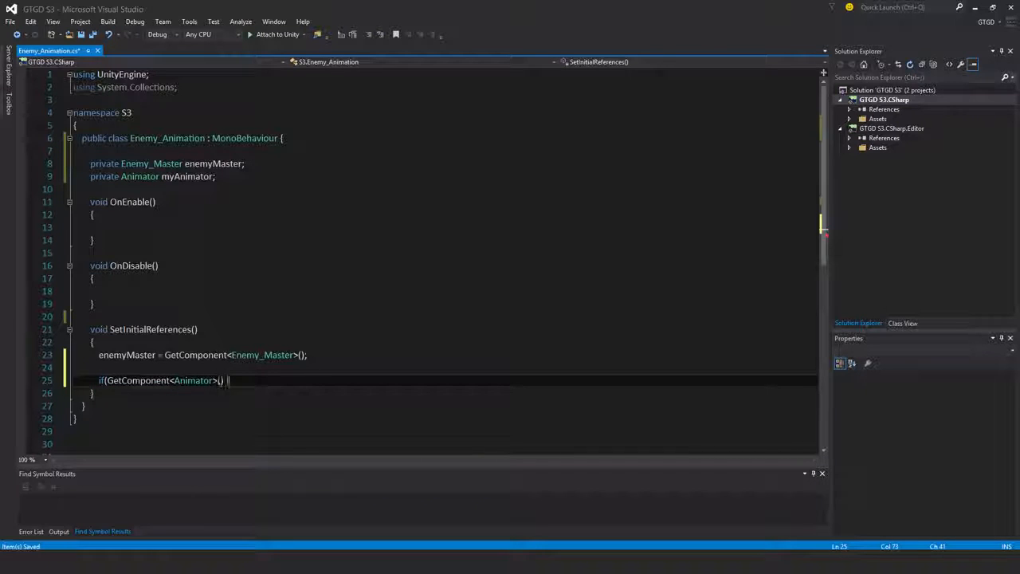
{"action": "type", "text": "!= null"}
{"action": "type", "text": "{"}
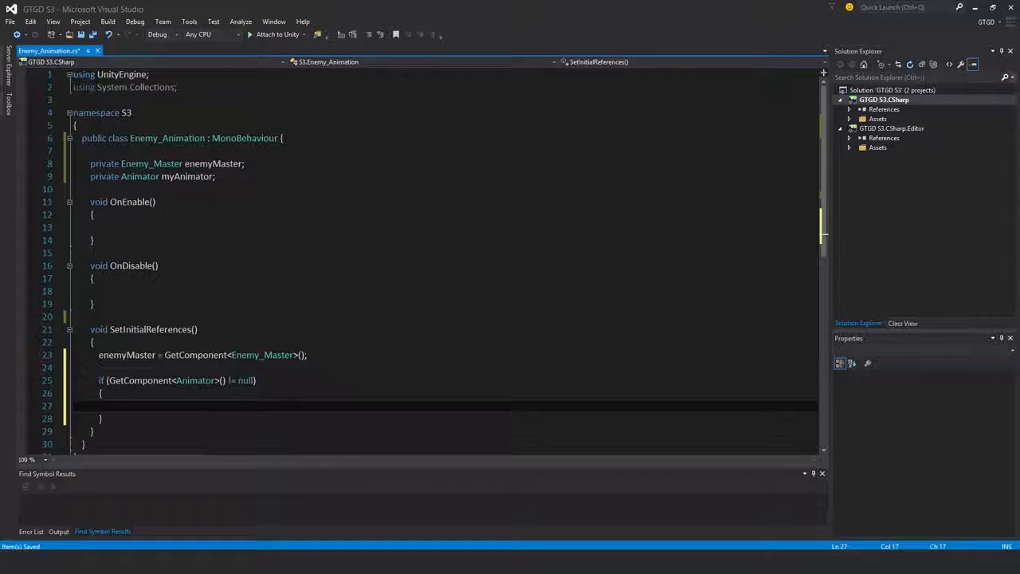
{"action": "type", "text": "myAnimator = GetComponent<>"}
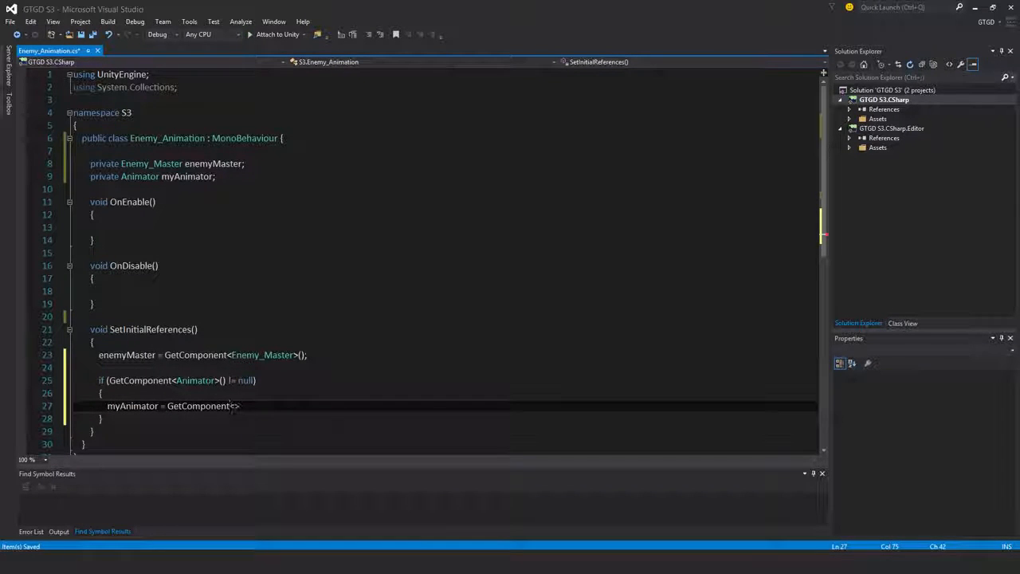
{"action": "type", "text": "animator"}
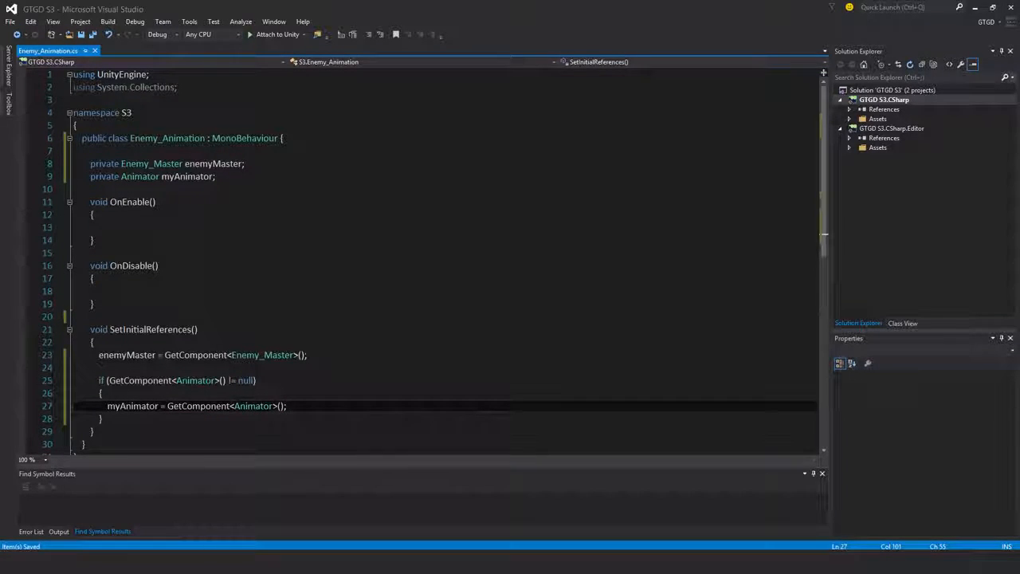
{"action": "scroll", "scroll_direction": "down", "scroll_amount": 3}
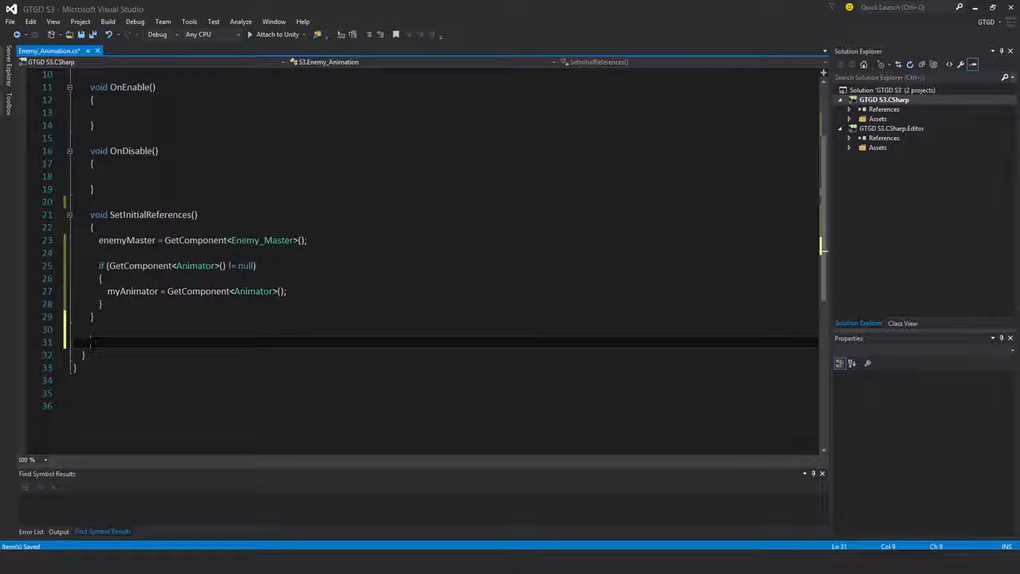
- Declare a void SetAnimationToWalk() method
{"action": "type", "text": "v"}
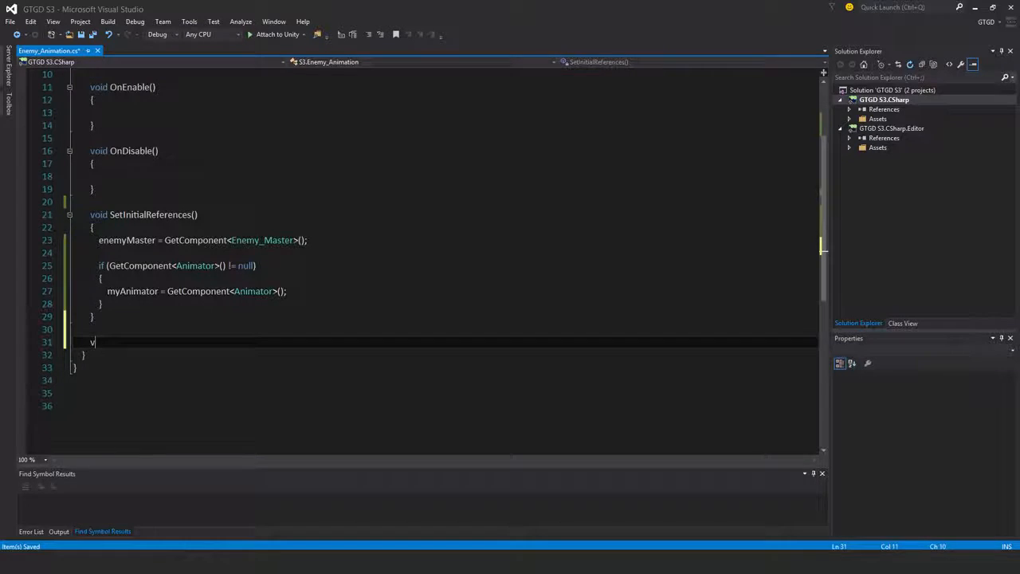
{"action": "type", "text": "oid"}
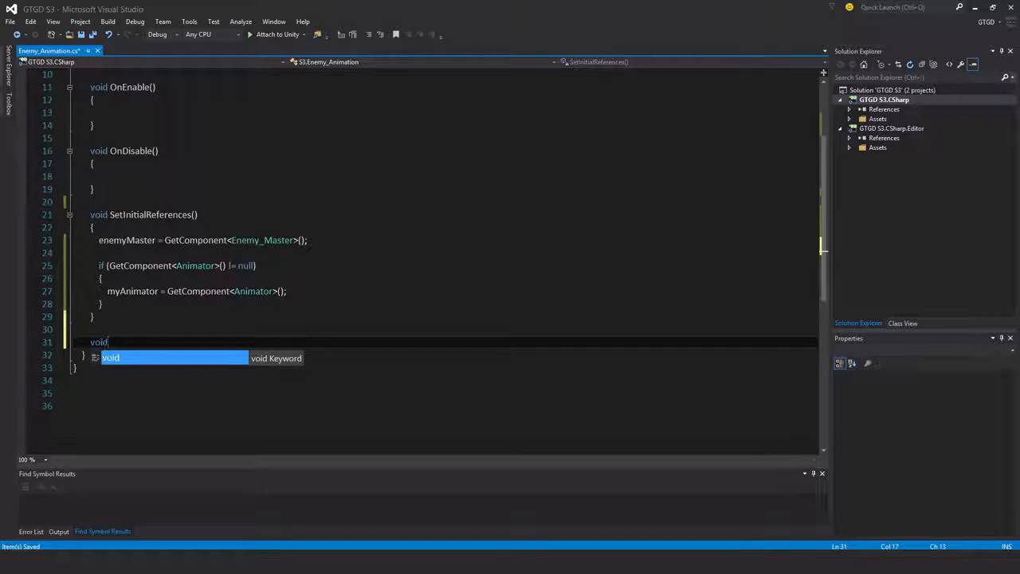
{"action": "type", "text": "SetA"}
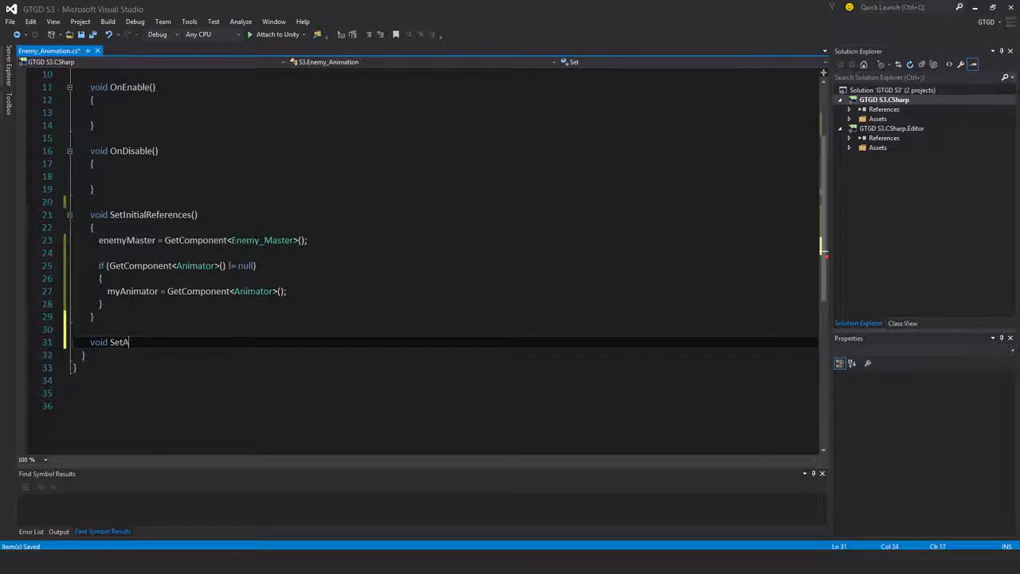
{"action": "type", "text": "nimation"}
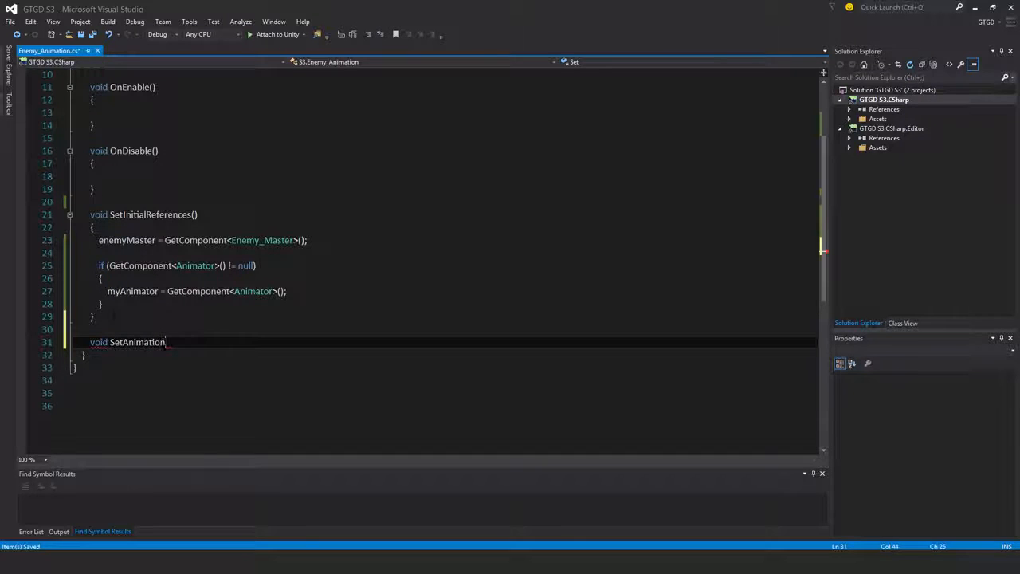
{"action": "type", "text": "ToW"}
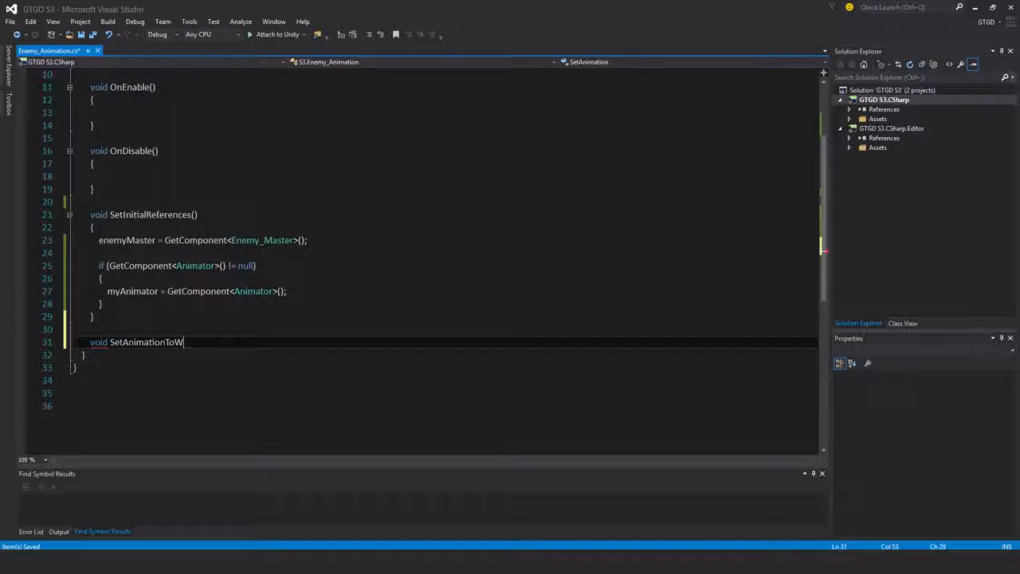
{"action": "type", "text": "alk()"}
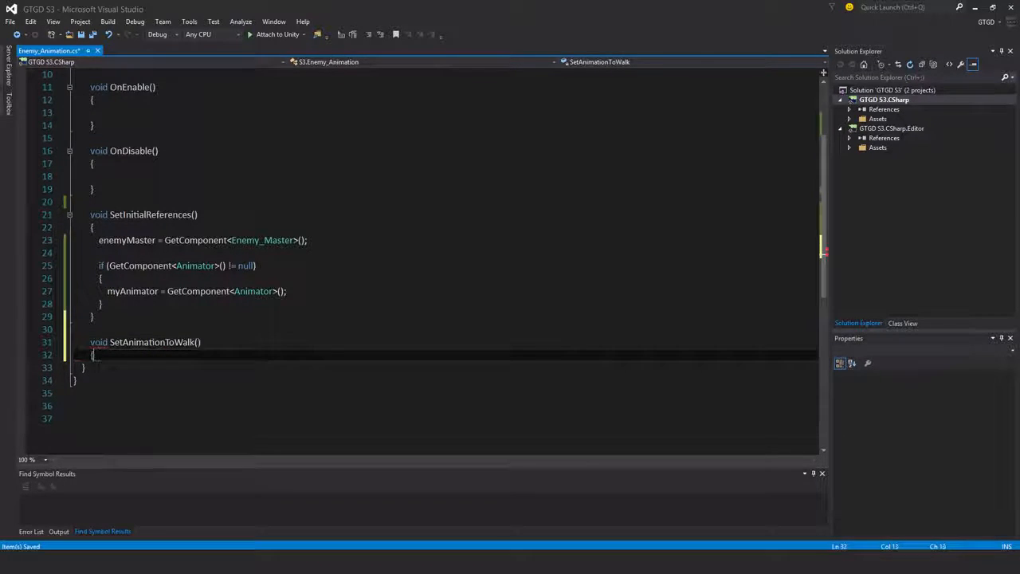
{"action": "key", "text": "enter"}
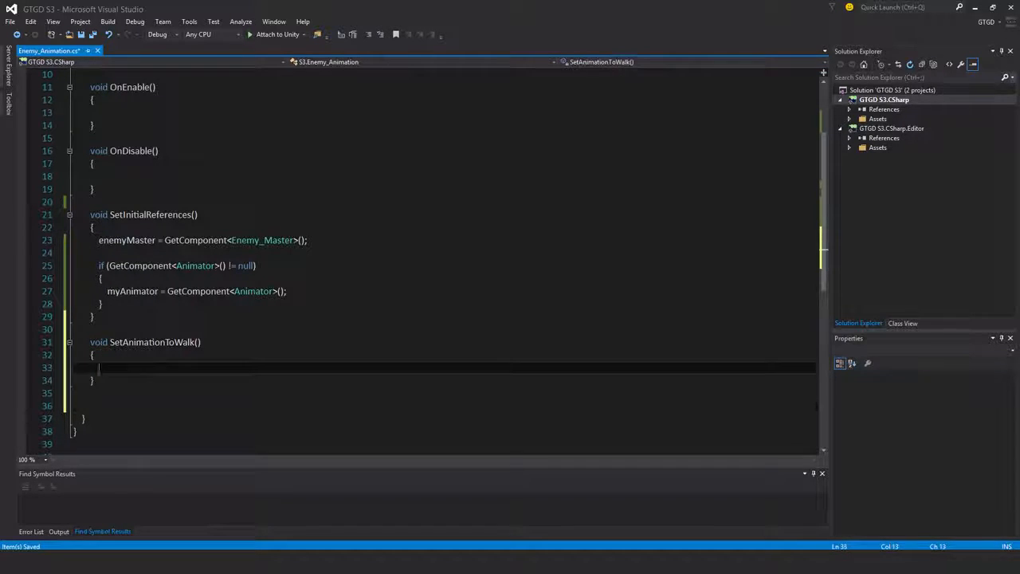
- Guard SetAnimationToWalk's body with myAnimator null and myAnimator.enabled checks
{"action": "type", "text": "i"}
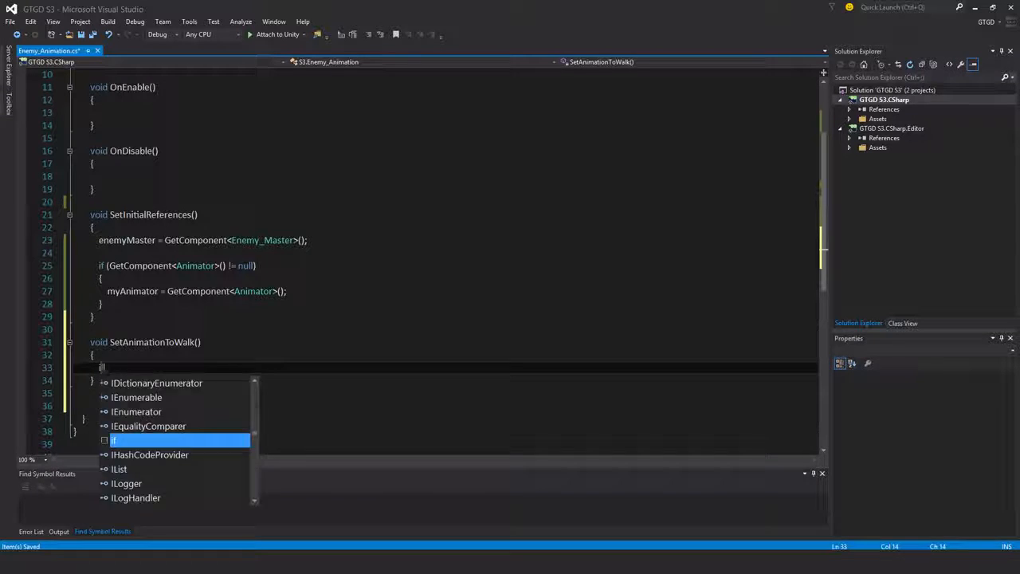
{"action": "type", "text": "if(mya"}
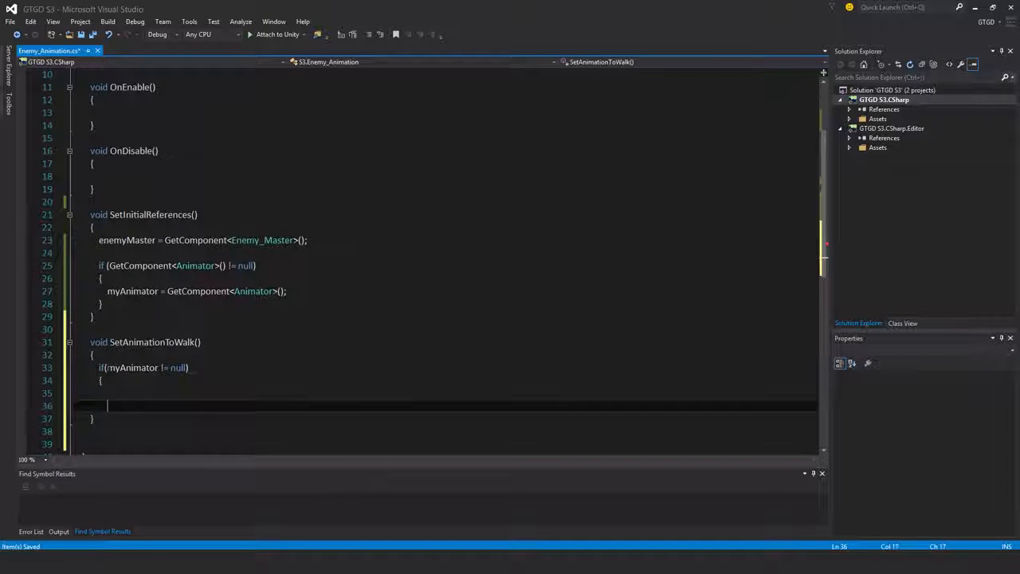
{"action": "type", "text": "if(my"}
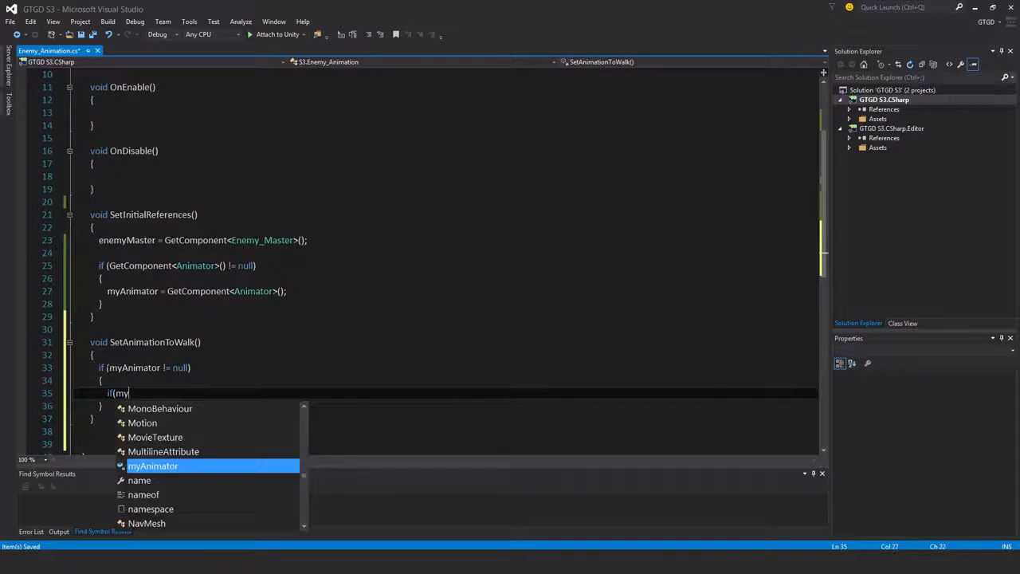
{"action": "type", "text": "Animator.enabled"}
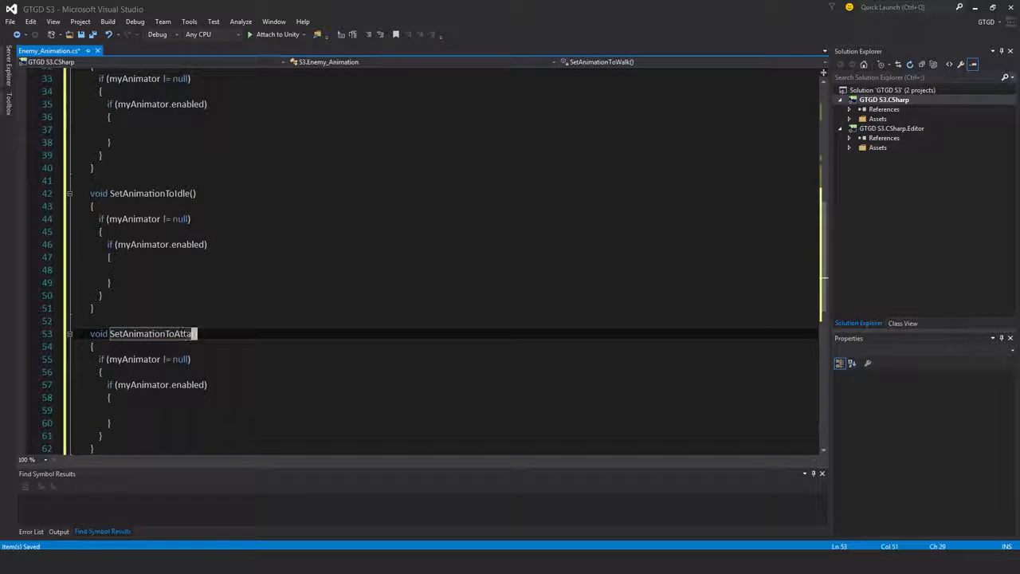
- Duplicate the walk method as SetAnimationToIdle, SetAnimationToAttack and SetAnimationToStruck(int dummy)
{"action": "type", "text": "ck"}
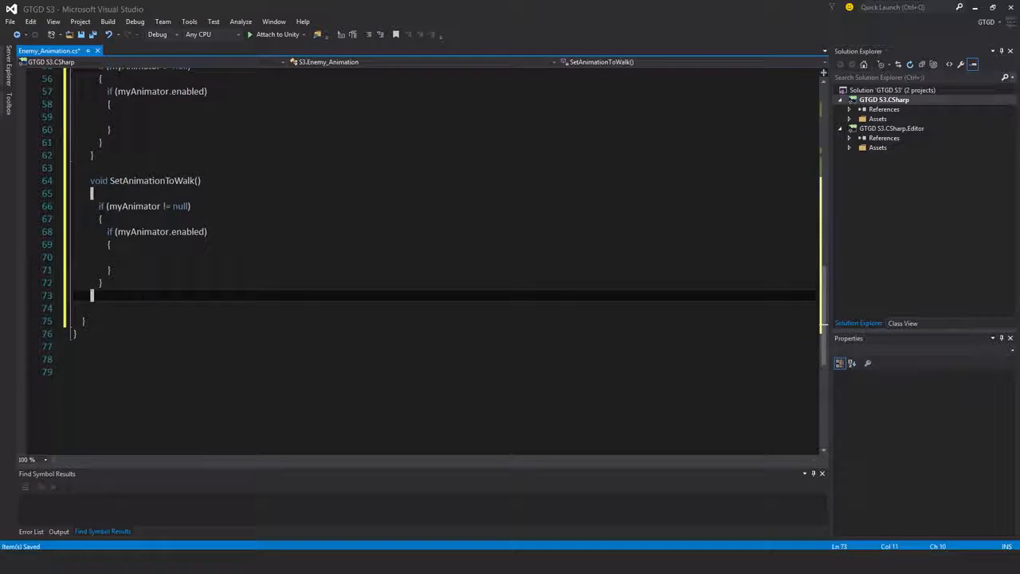
{"action": "scroll", "scroll_direction": "down", "scroll_amount": 3}
{"action": "type", "text": "Struc"}
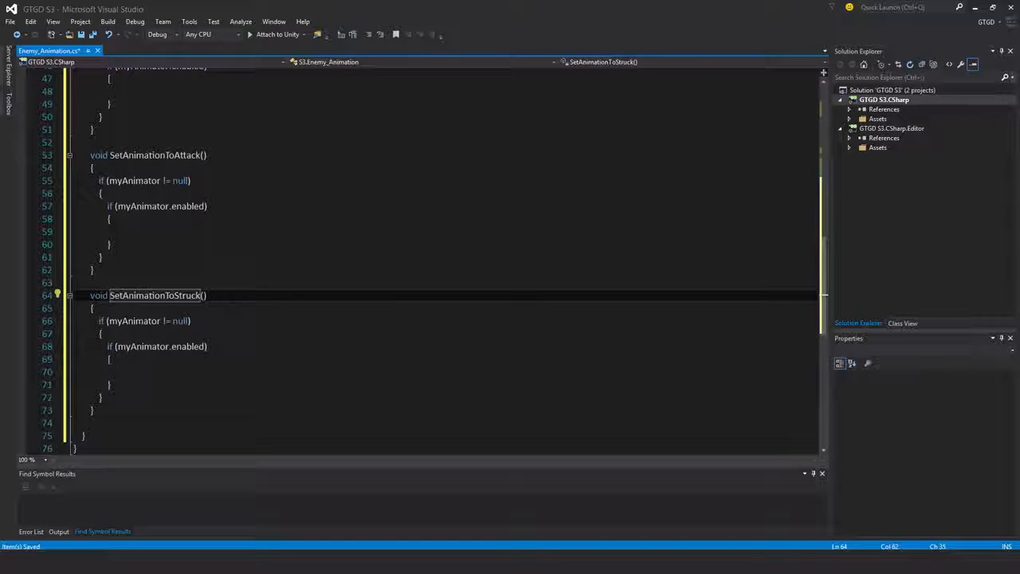
{"action": "type", "text": "int dummy"}
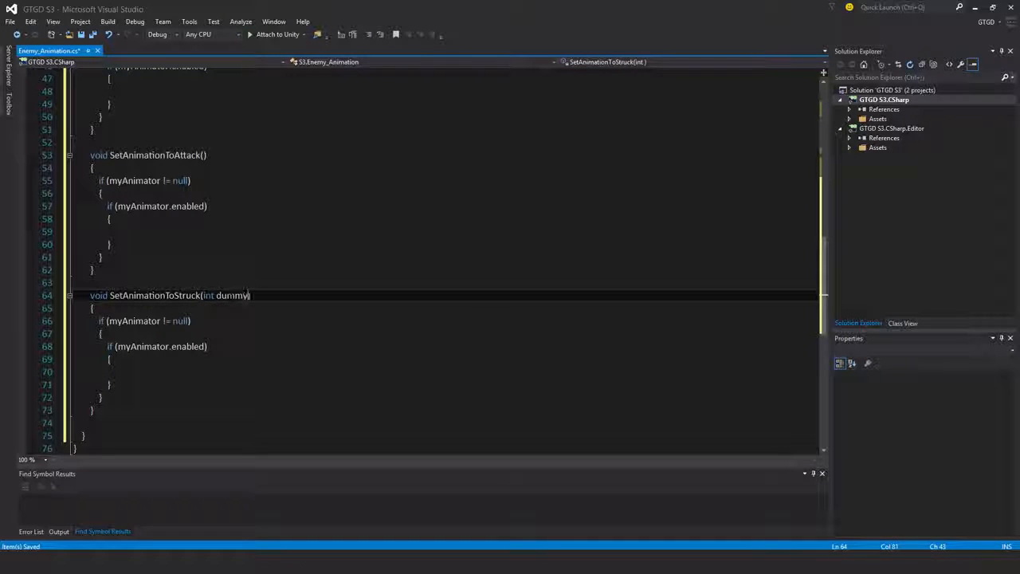
{"action": "double_click", "coordinate": [231, 295]}
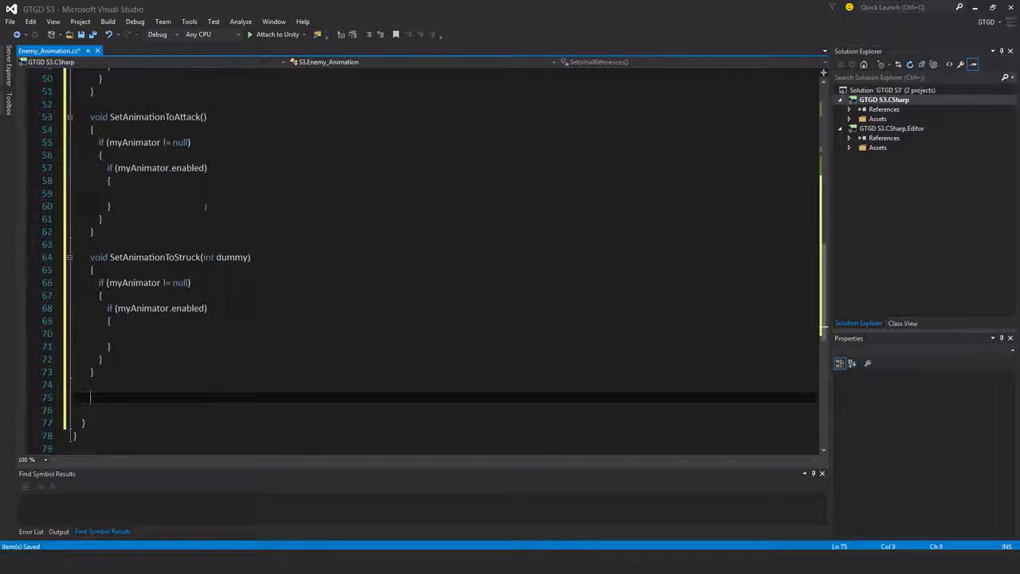
- Write void DisableAnimator() setting myAnimator.enabled = false when myAnimator isn't null
{"action": "type", "text": "void Disabl"}
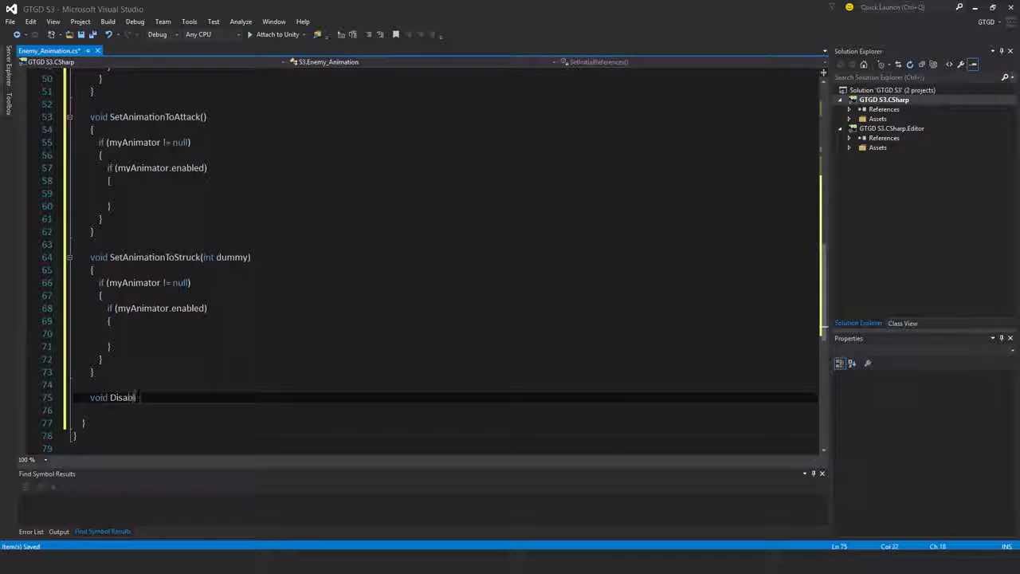
{"action": "type", "text": "eAnimator("}
{"action": "left_click", "coordinate": [444, 409]}
{"action": "type", "text": "{"}
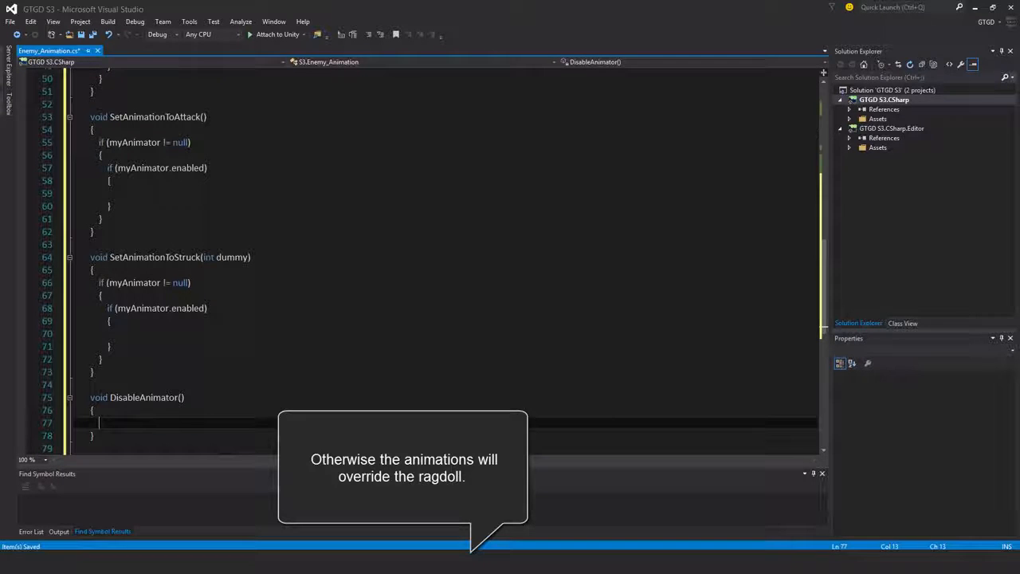
{"action": "type", "text": "if(myAnimator != null"}
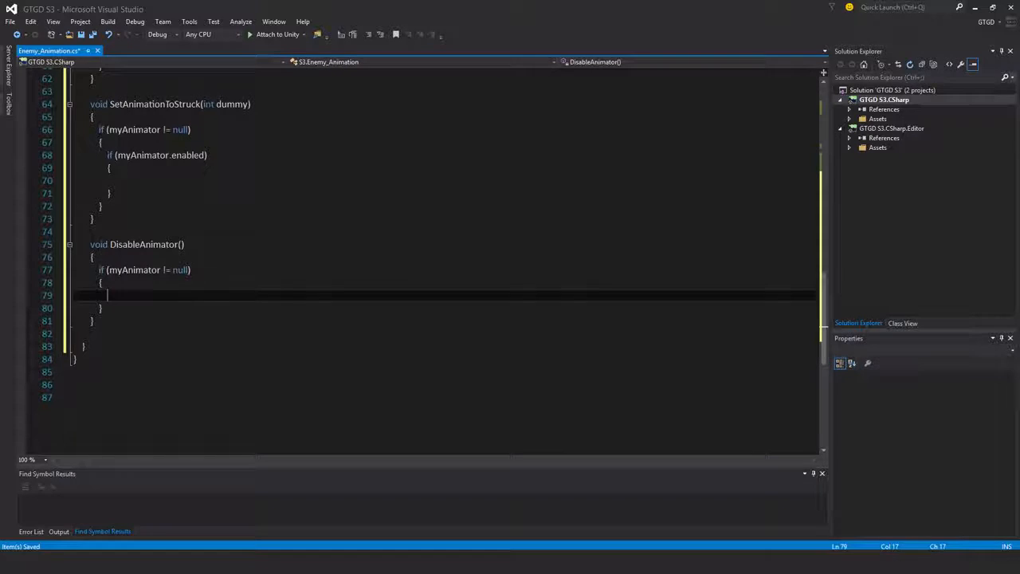
{"action": "type", "text": "myAnimator.enabled"}
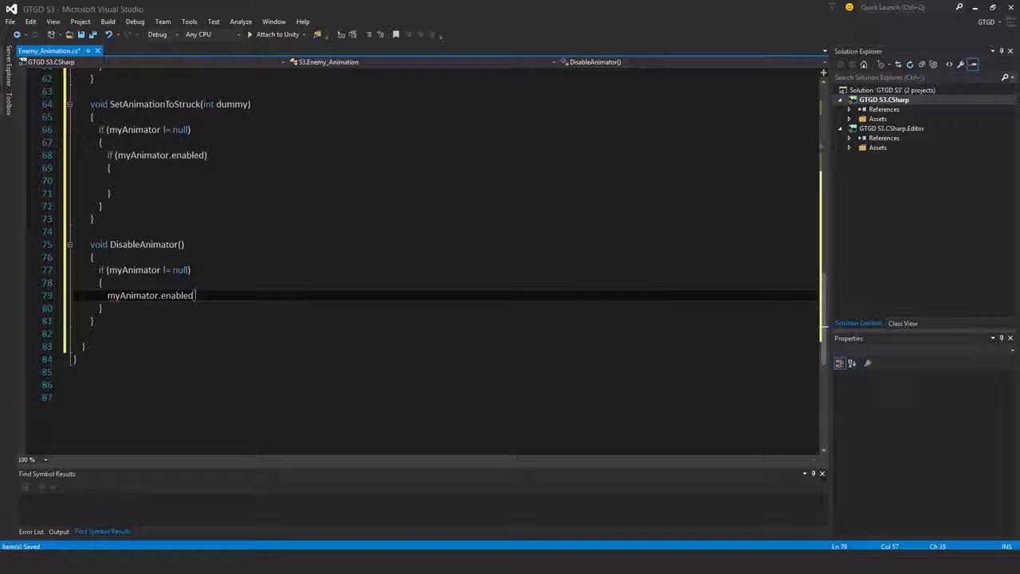
{"action": "type", "text": "= false;"}
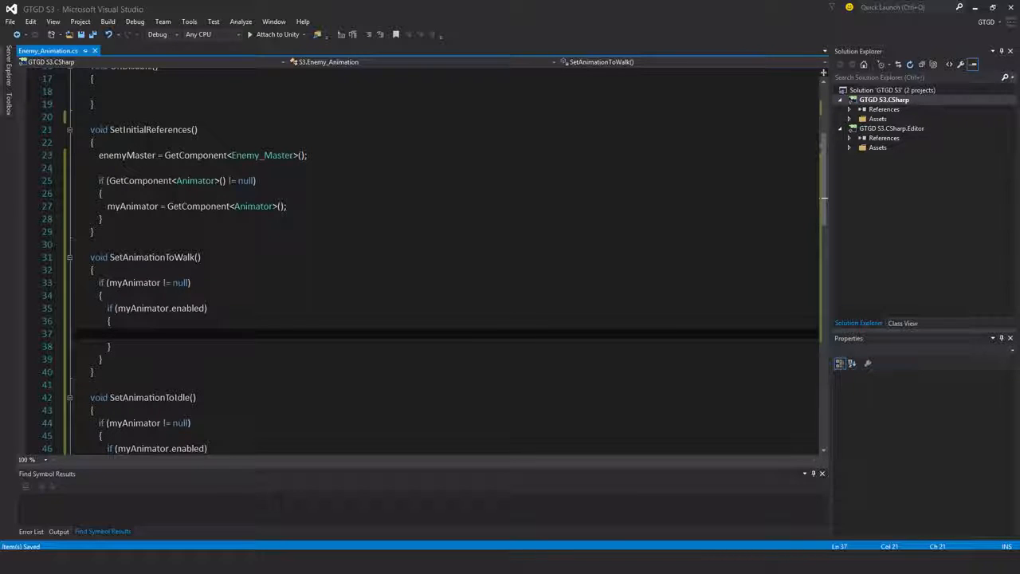
- Call myAnimator.SetBool("isPursuing", true) in the walk method and false in idle
{"action": "type", "text": "myAnimator."}
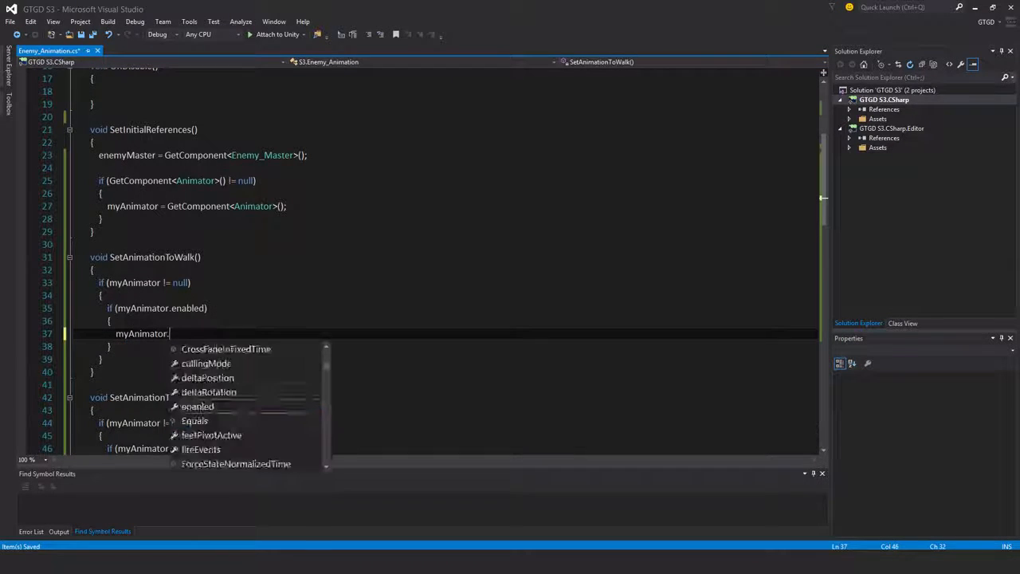
{"action": "type", "text": "setboo"}
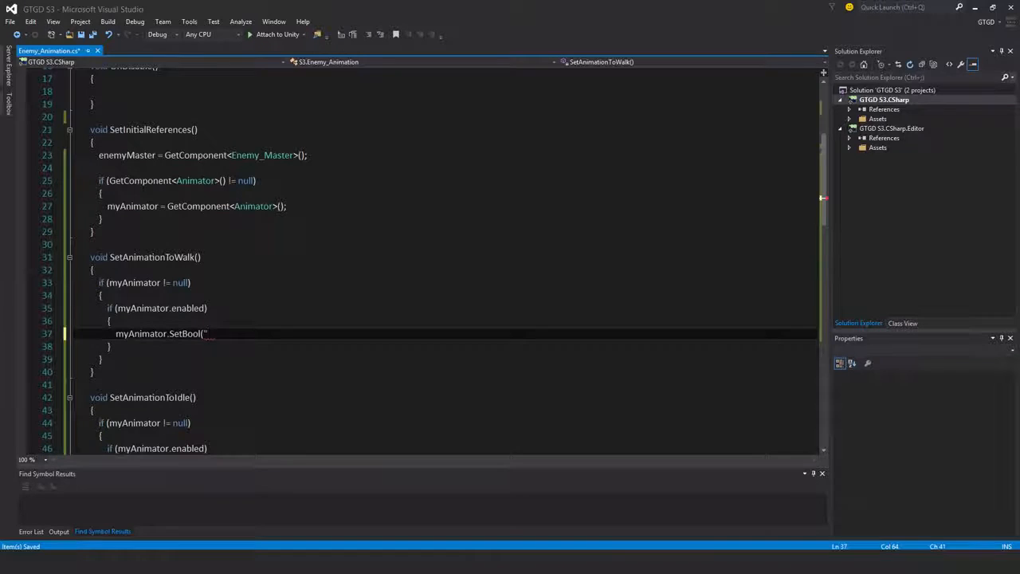
{"action": "type", "text": "isPursuing\""}
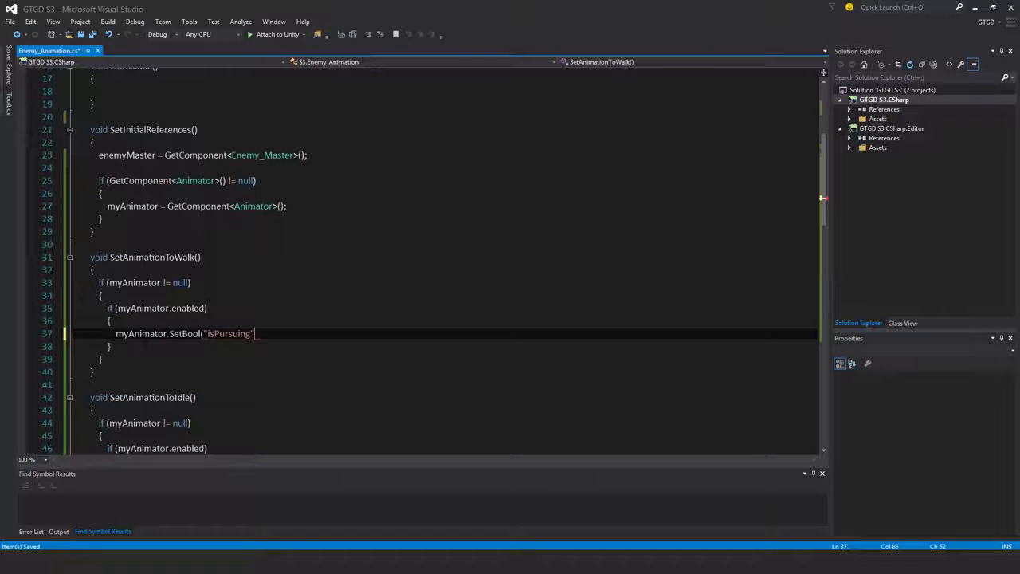
{"action": "type", "text": ", true);"}
{"action": "type", "text": "myAnimator.SetBool(\"isPursuing\", false);"}
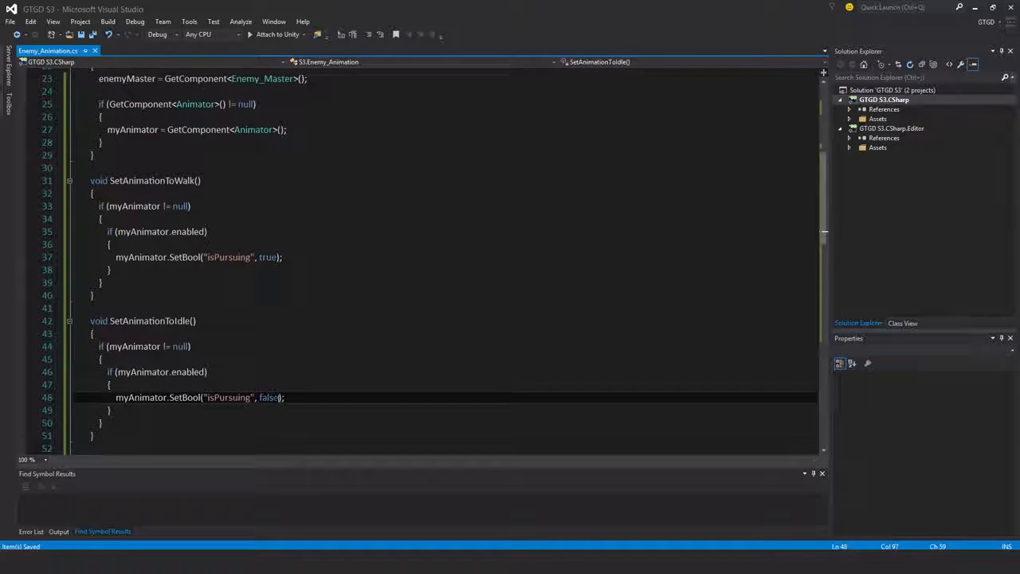
- Add myAnimator.SetTrigger("Attack") to SetAnimationToAttack and a Struck trigger line to SetAnimationToStruck
{"action": "scroll", "scroll_direction": "down", "scroll_amount": 3}
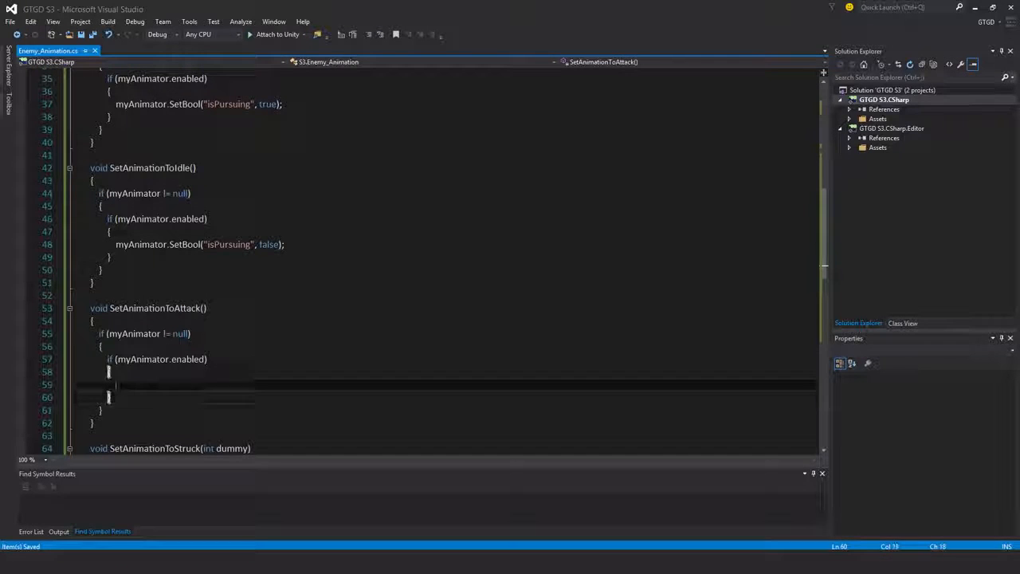
{"action": "type", "text": "myAnimator"}
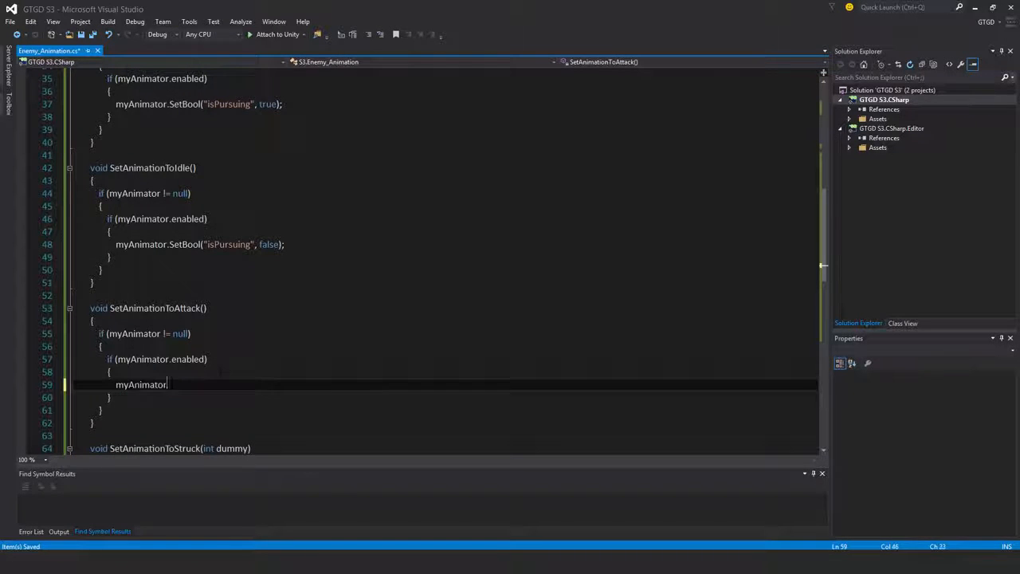
{"action": "type", "text": ".sett"}
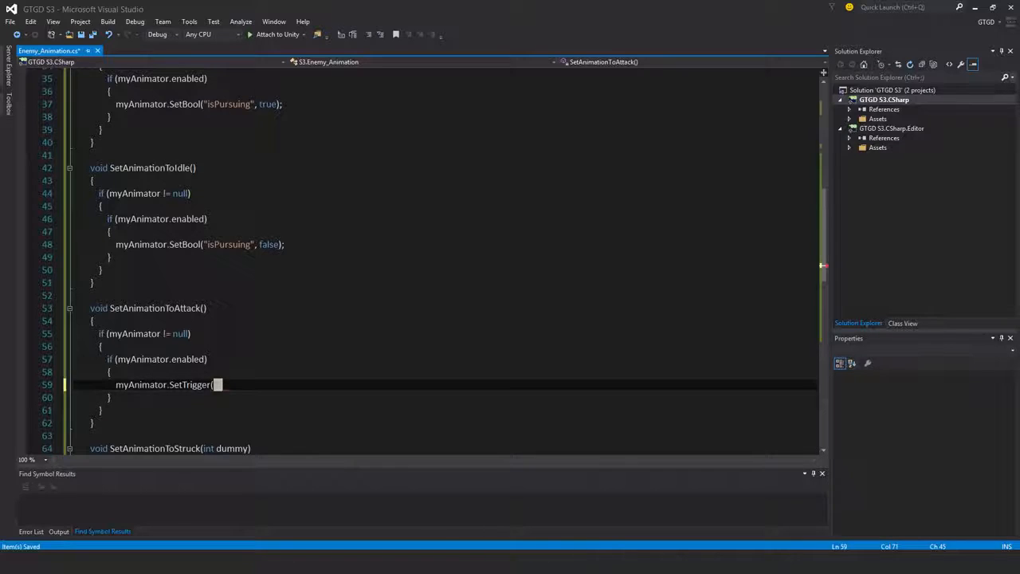
{"action": "type", "text": "\"Attack\");"}
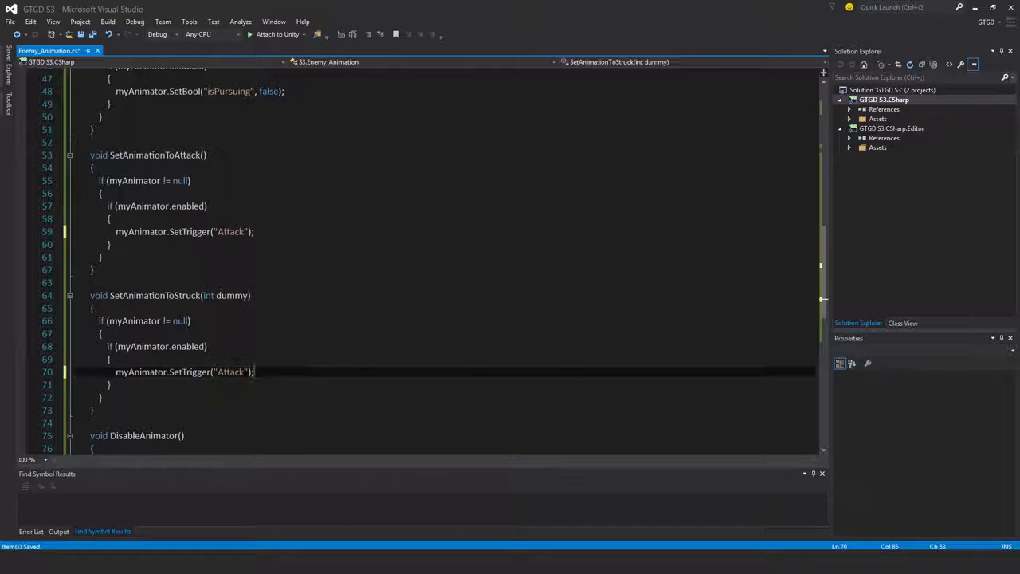
{"action": "type", "text": "Struck"}
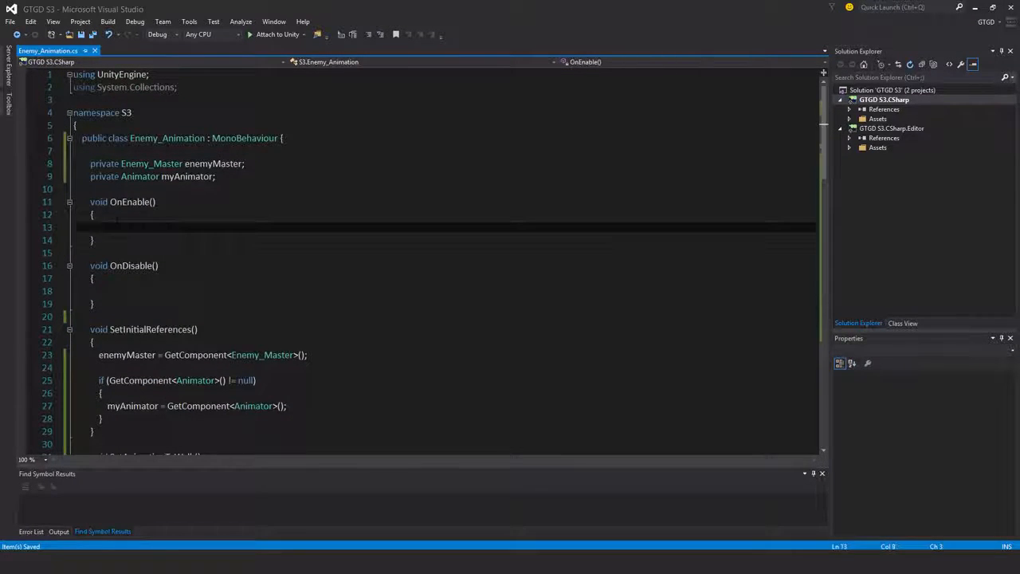
- Call SetInitialReferences() and subscribe DisableAnimator to EventEnemyDie in OnEnable, unsubscribing in OnDisable
{"action": "type", "text": "SetInitialReferences();"}
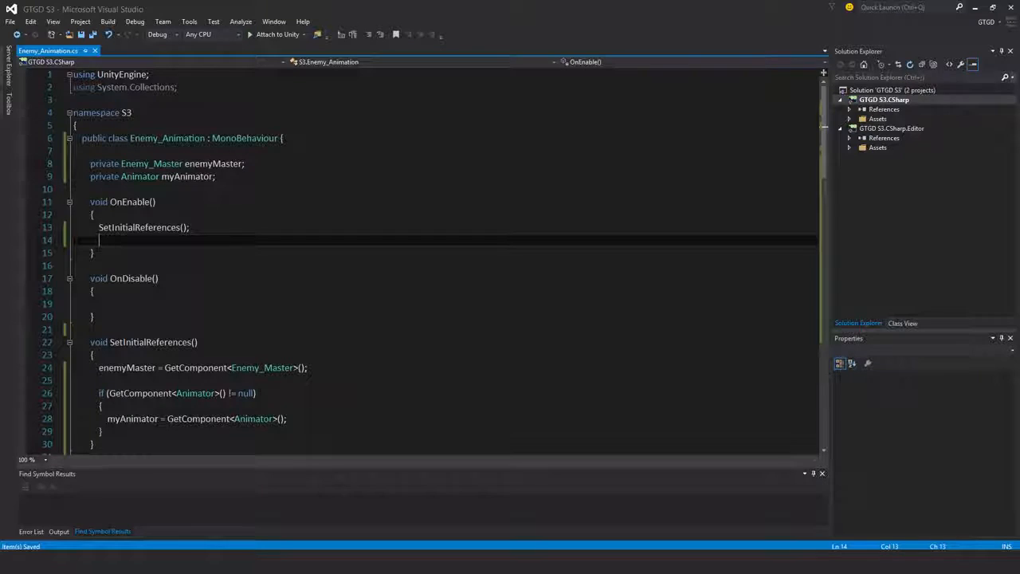
{"action": "type", "text": "enemyMaster.eventEnemyDie += DisableAnimator;"}
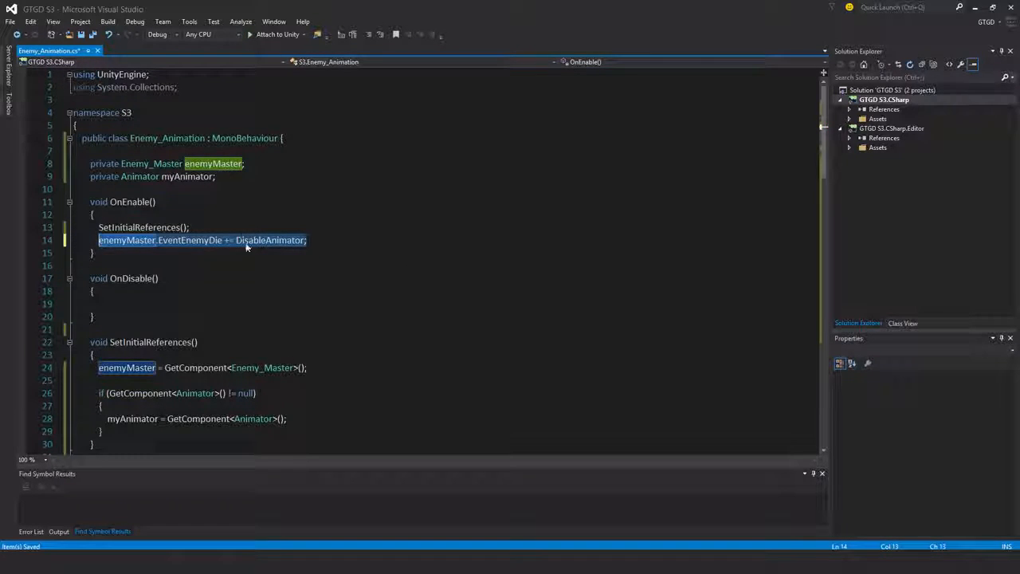
{"action": "type", "text": "enemyMaster.EventEnemyDie += DisableAnimator;"}
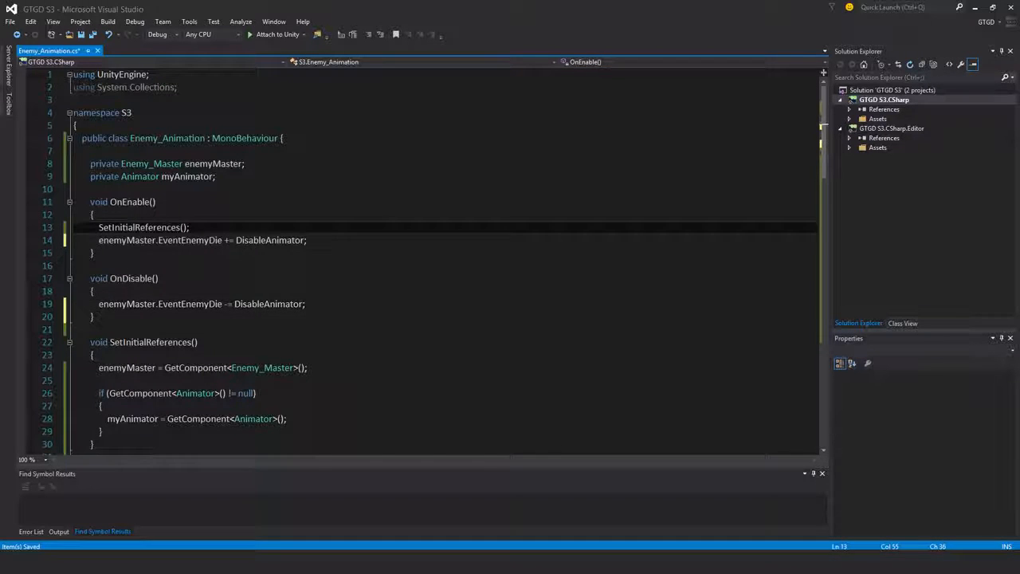
- Subscribe SetAnimationToWalk to EventEnemyWalking and SetAnimationToIdle to EventEnemyReachedNavTarget, with matching unsubscriptions
{"action": "scroll", "scroll_direction": "down", "scroll_amount": 3}
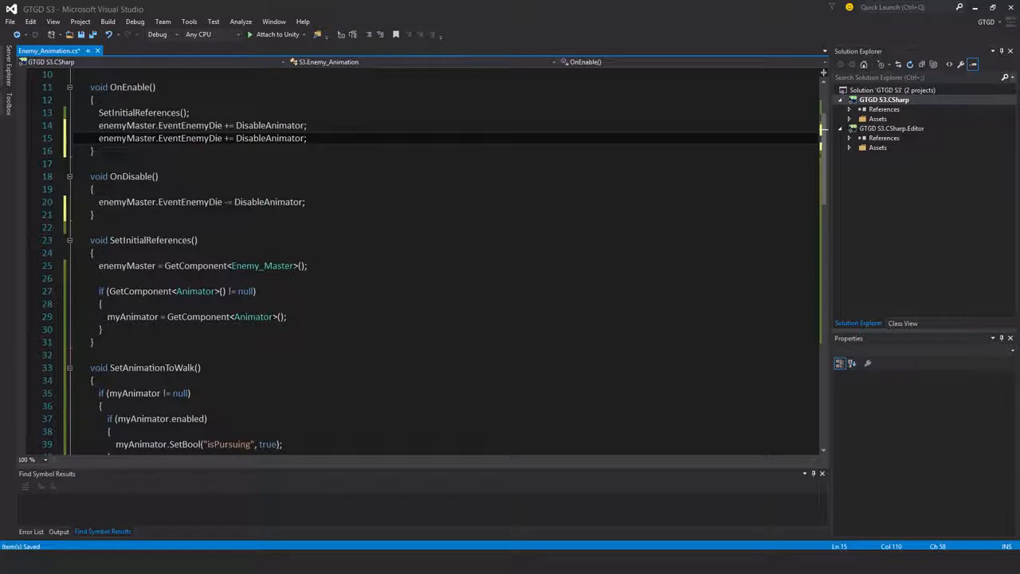
{"action": "type", "text": "eve"}
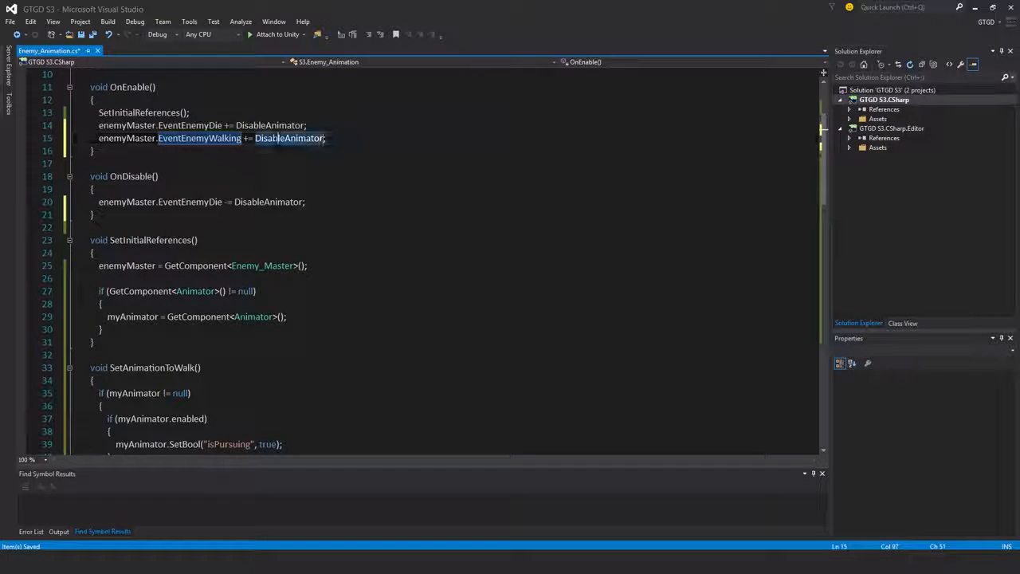
{"action": "type", "text": "set"}
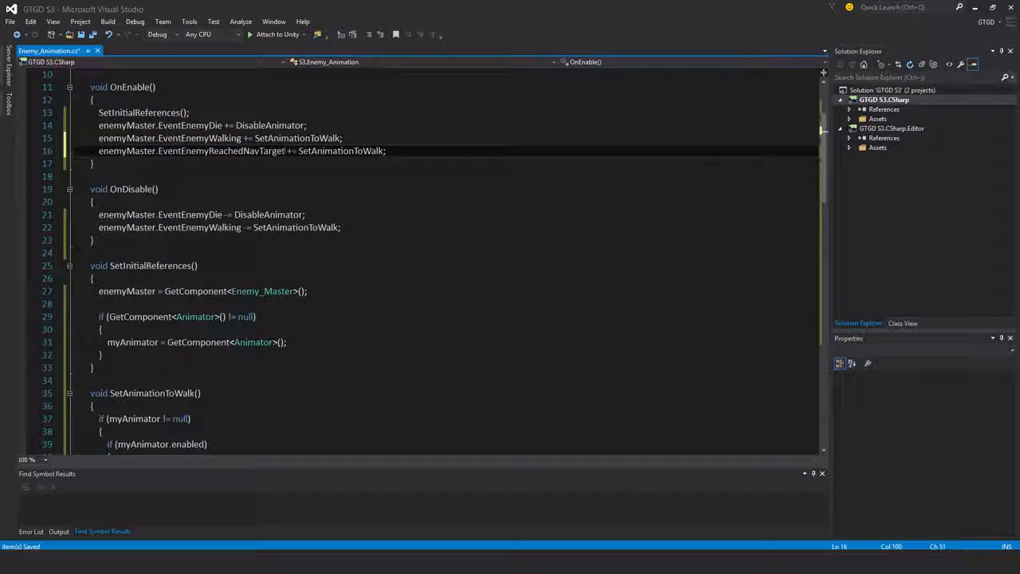
{"action": "type", "text": "se"}
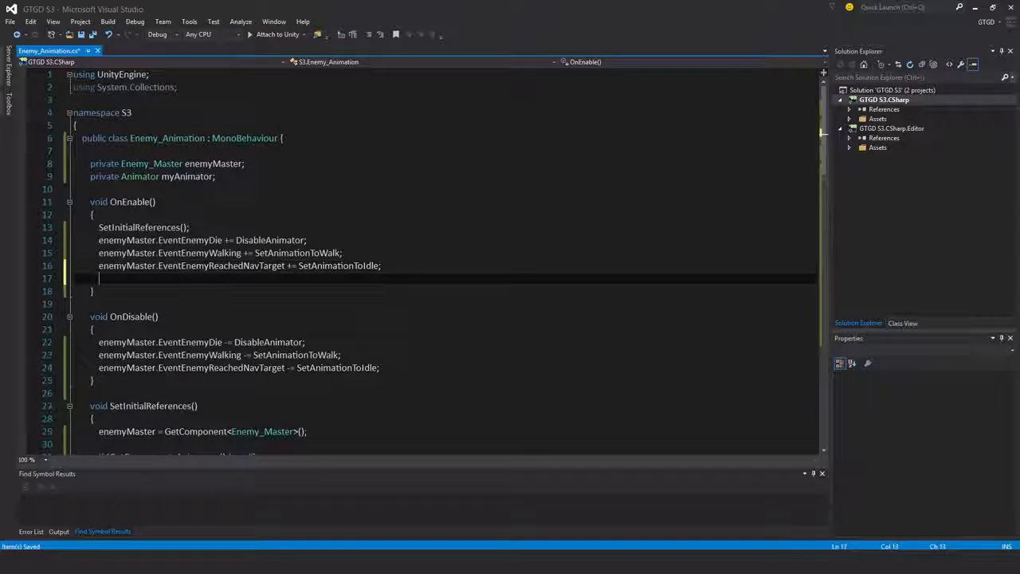
{"action": "type", "text": "enemyMaster.even"}
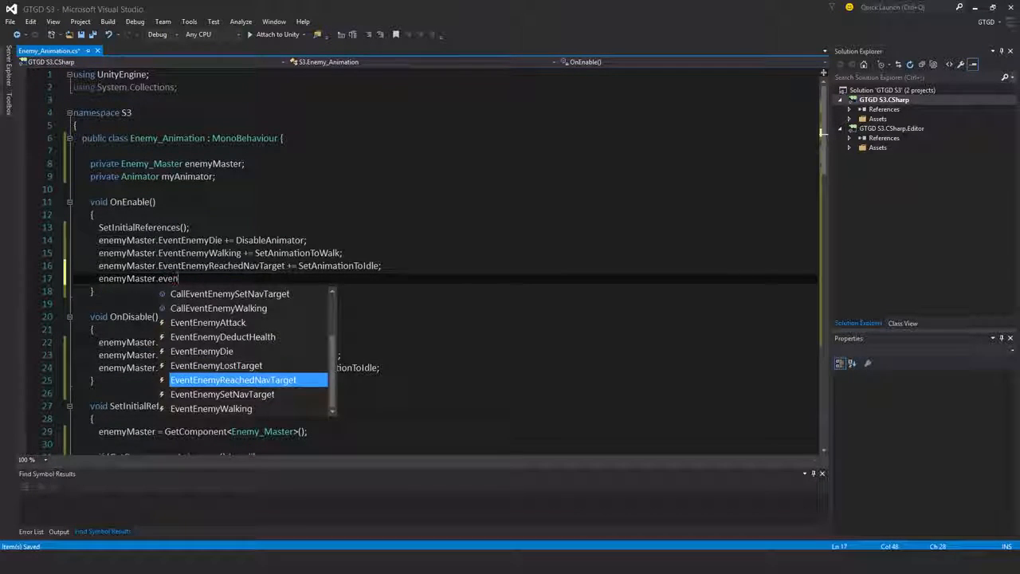